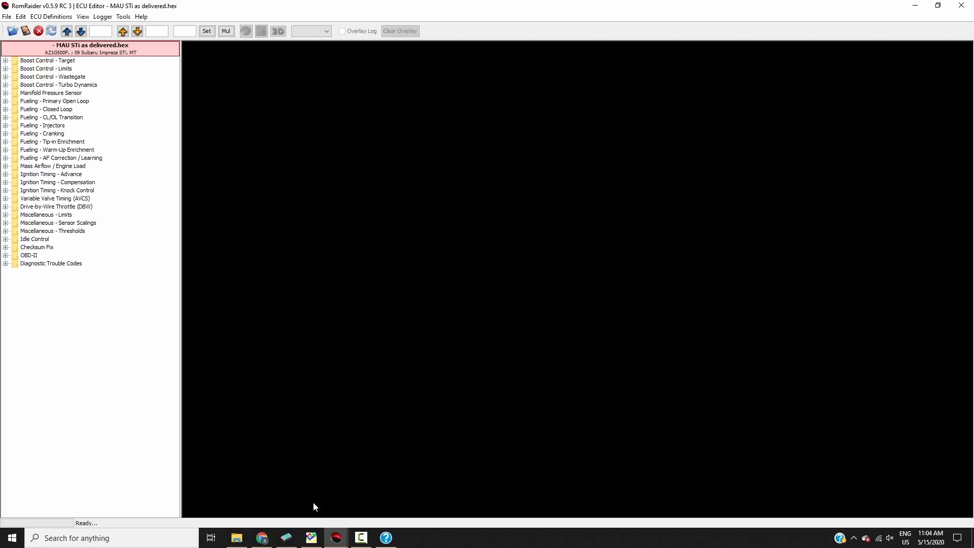
mouse_move(120, 211)
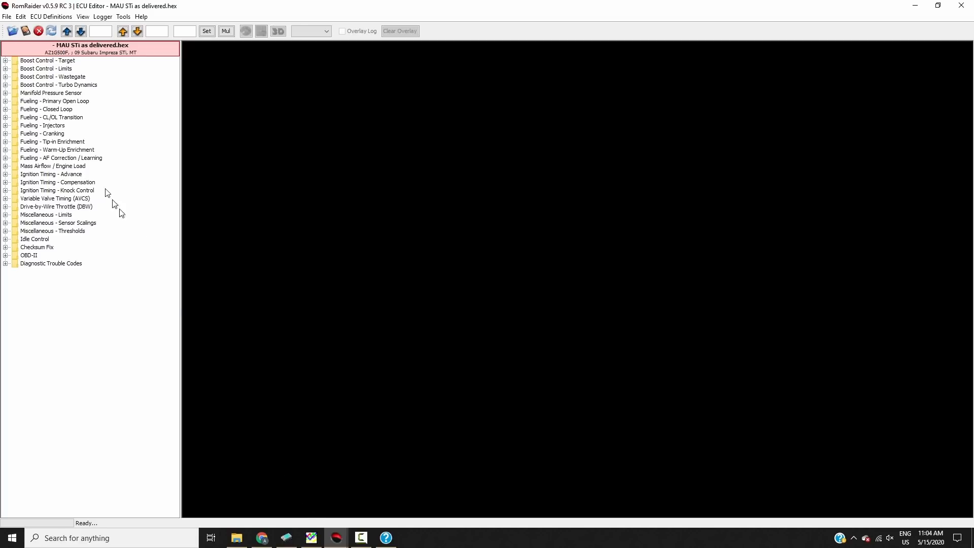
- Expand the Fueling - Primary Open Loop category and open the Primary Open Loop Fueling table
left_click(6, 100)
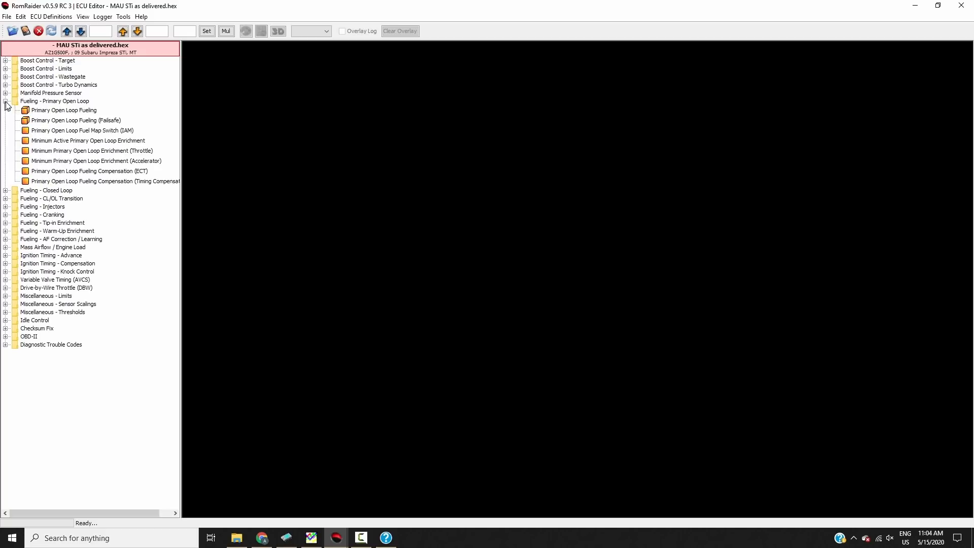
double_click(64, 110)
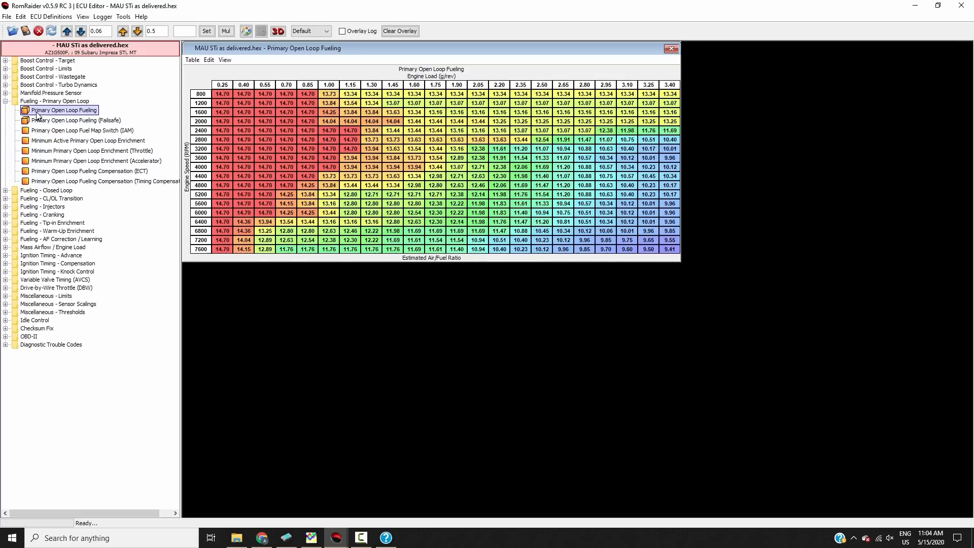
mouse_move(219, 317)
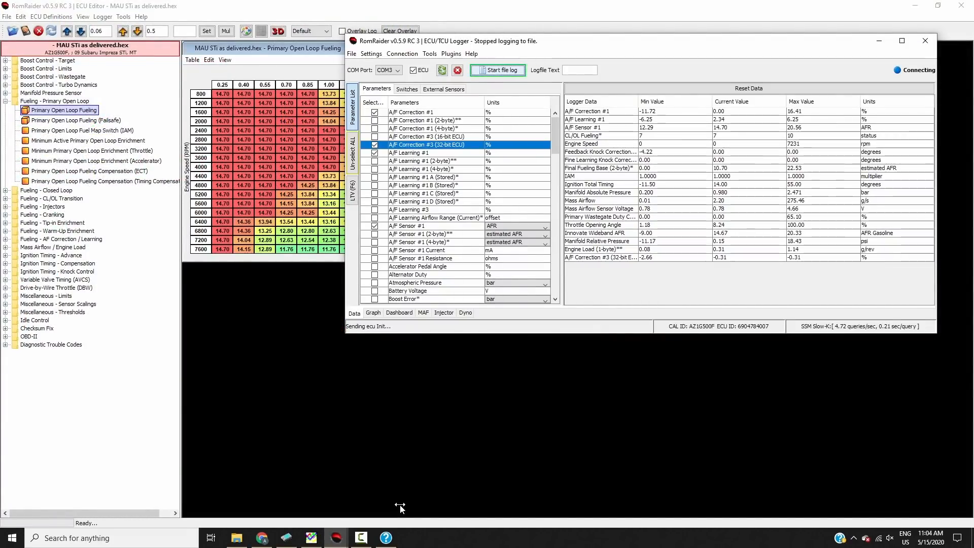
mouse_move(400, 496)
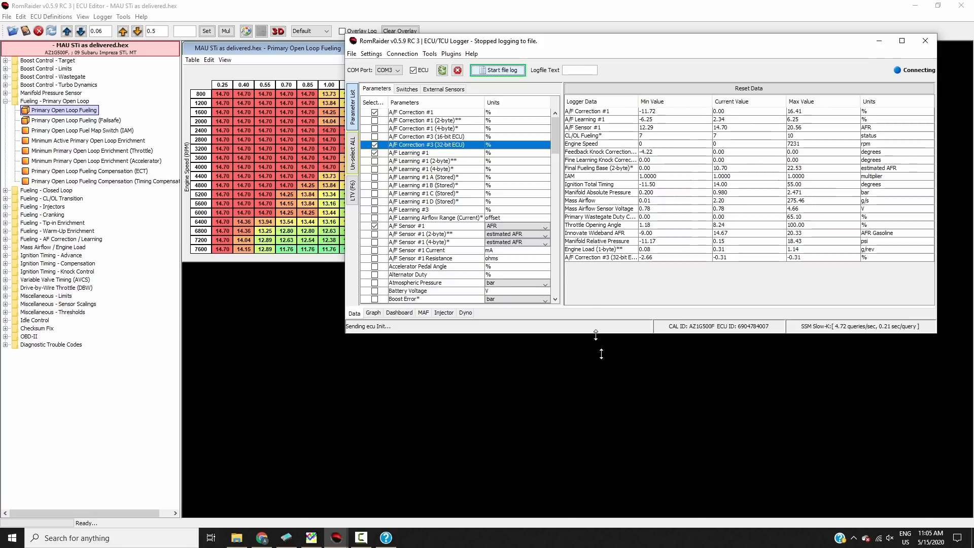
- Scroll down through the ECU/TCU Logger parameter list to review the logged values
scroll("down", 3)
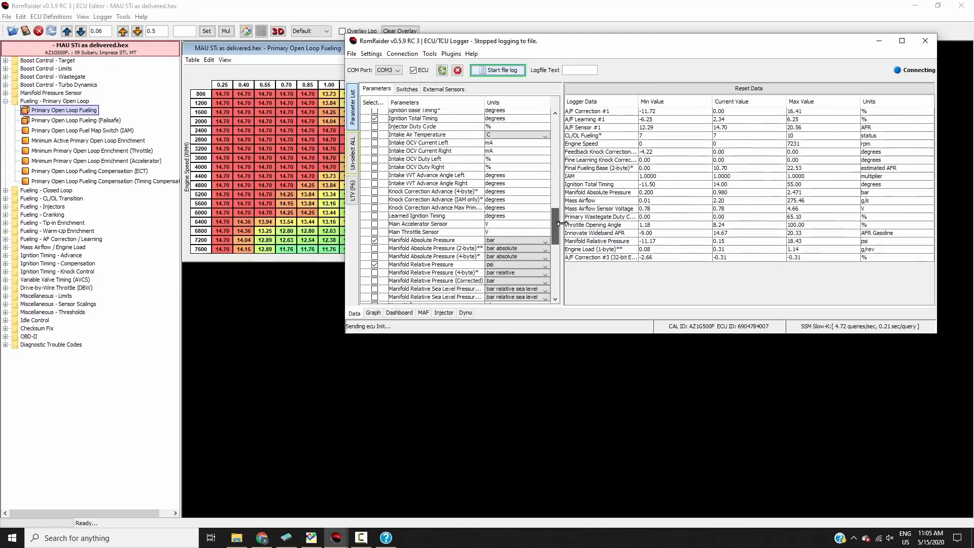
scroll("down", 3)
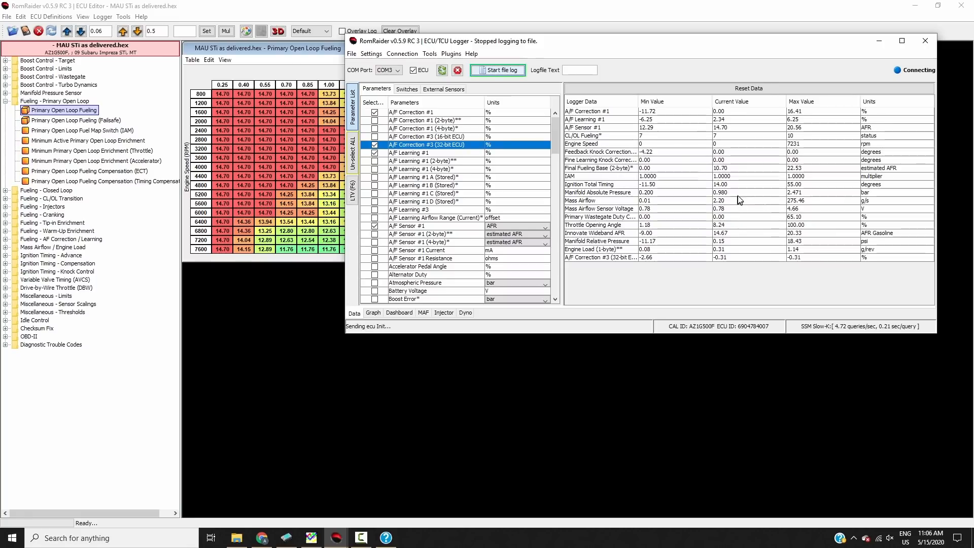
left_click_drag(739, 198, 587, 223)
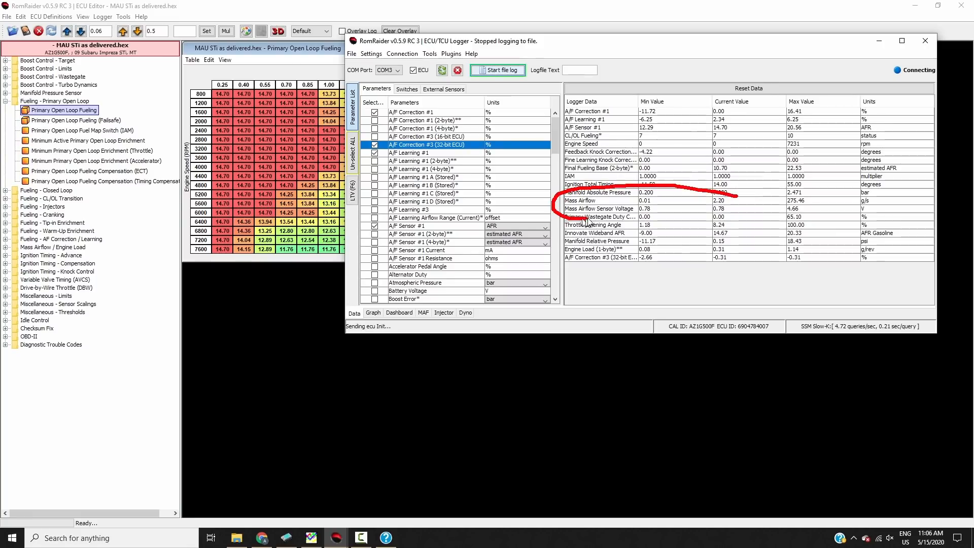